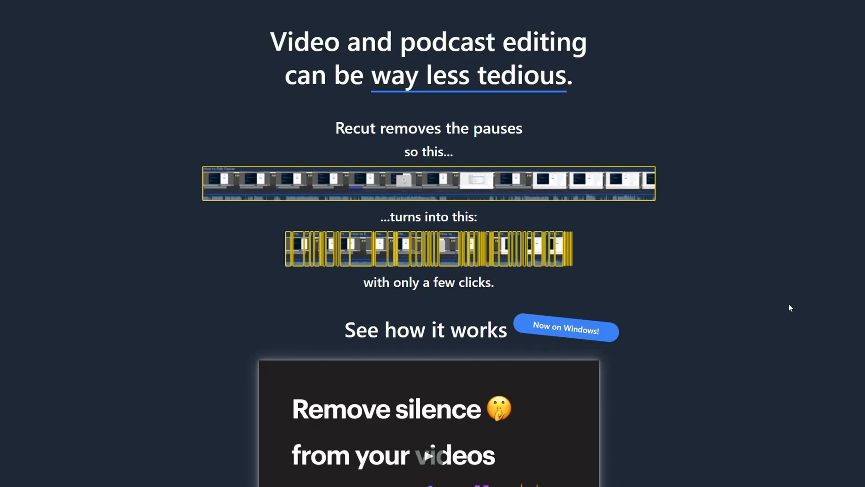
Step: Scroll down the Recut homepage and download the Windows free trial installer
{"action": "scroll", "scroll_direction": "down", "scroll_amount": 3}
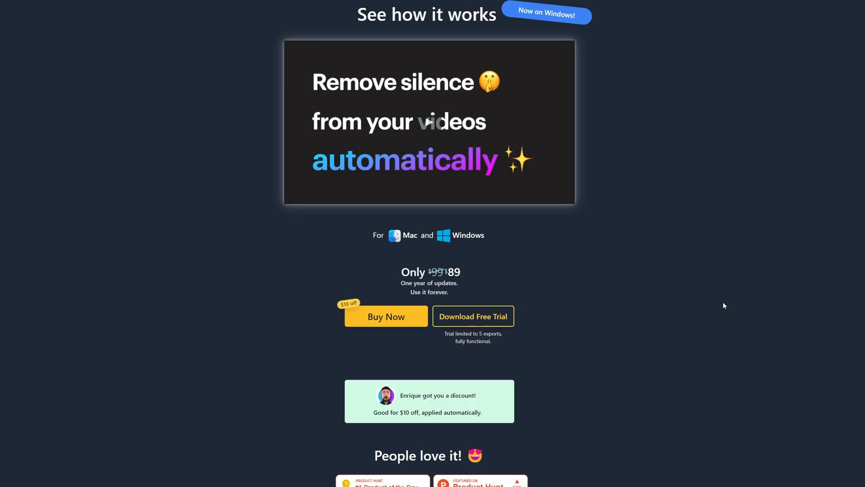
{"action": "scroll", "scroll_direction": "down", "scroll_amount": 3}
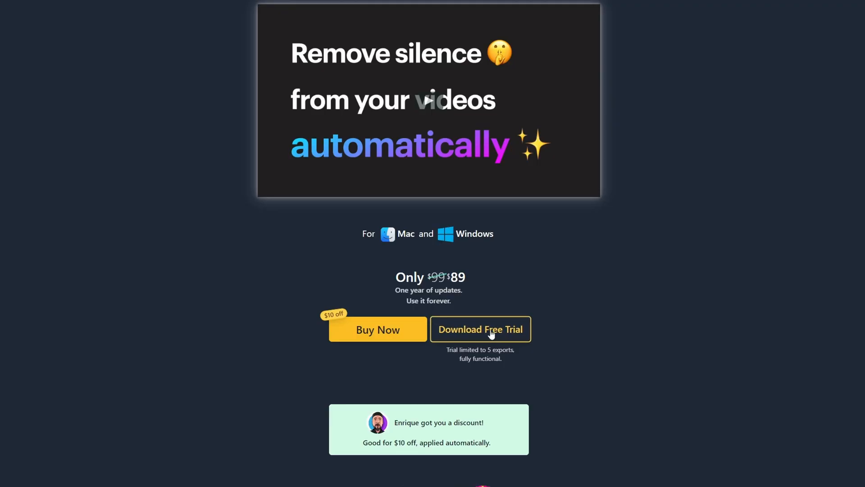
{"action": "left_click", "coordinate": [479, 329]}
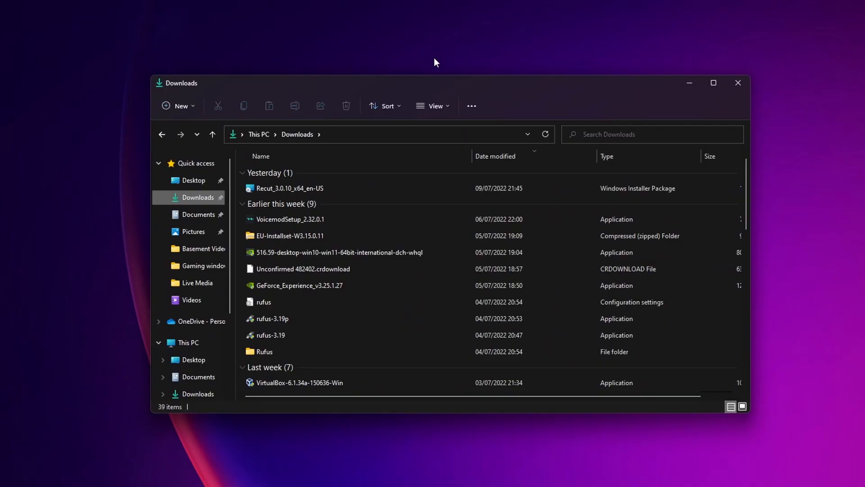
{"action": "mouse_move", "coordinate": [289, 188]}
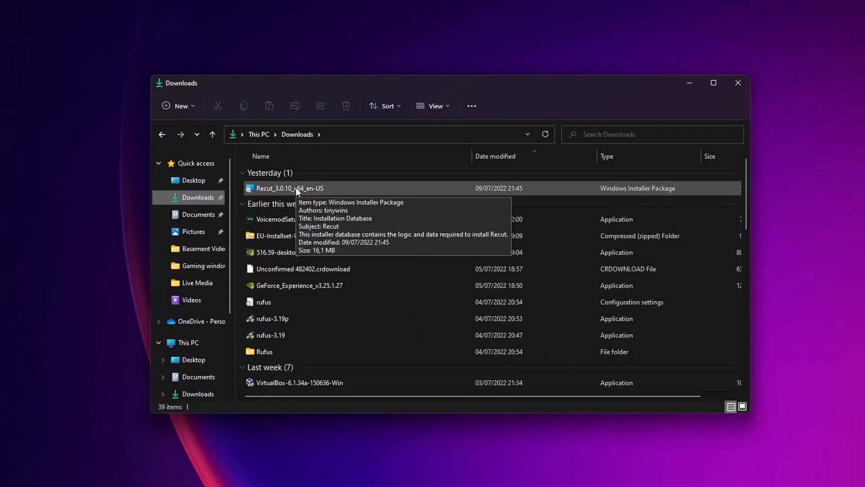
Step: Run the Recut_3.0.10_x64_en-US installer from the Downloads folder
{"action": "double_click", "coordinate": [287, 188]}
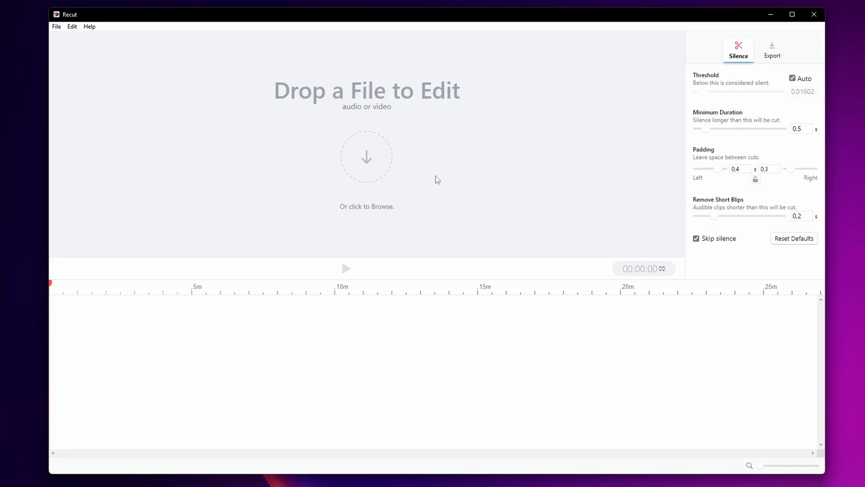
{"action": "mouse_move", "coordinate": [737, 88]}
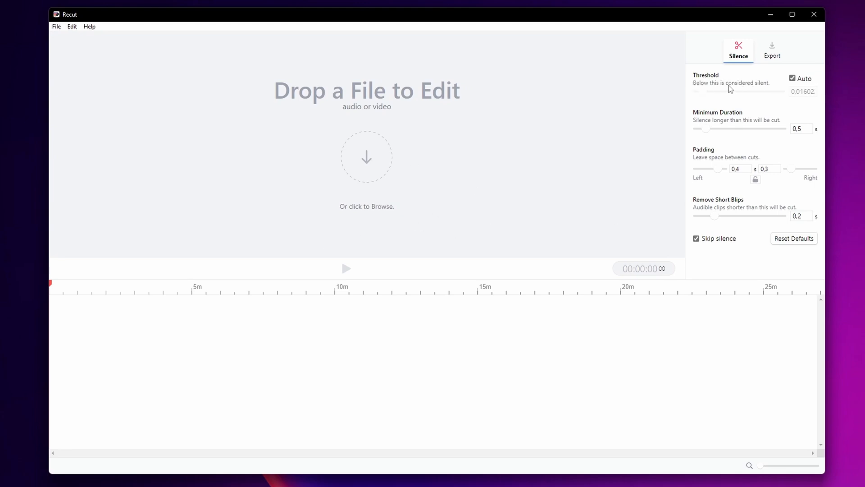
{"action": "mouse_move", "coordinate": [747, 90]}
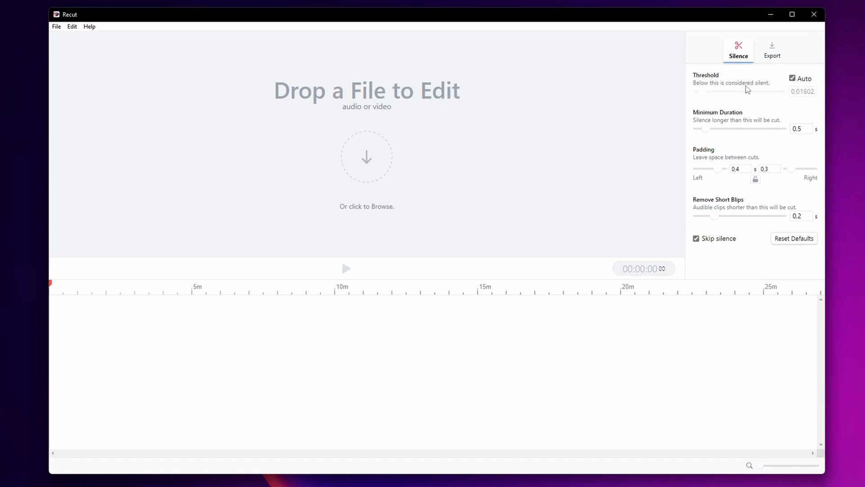